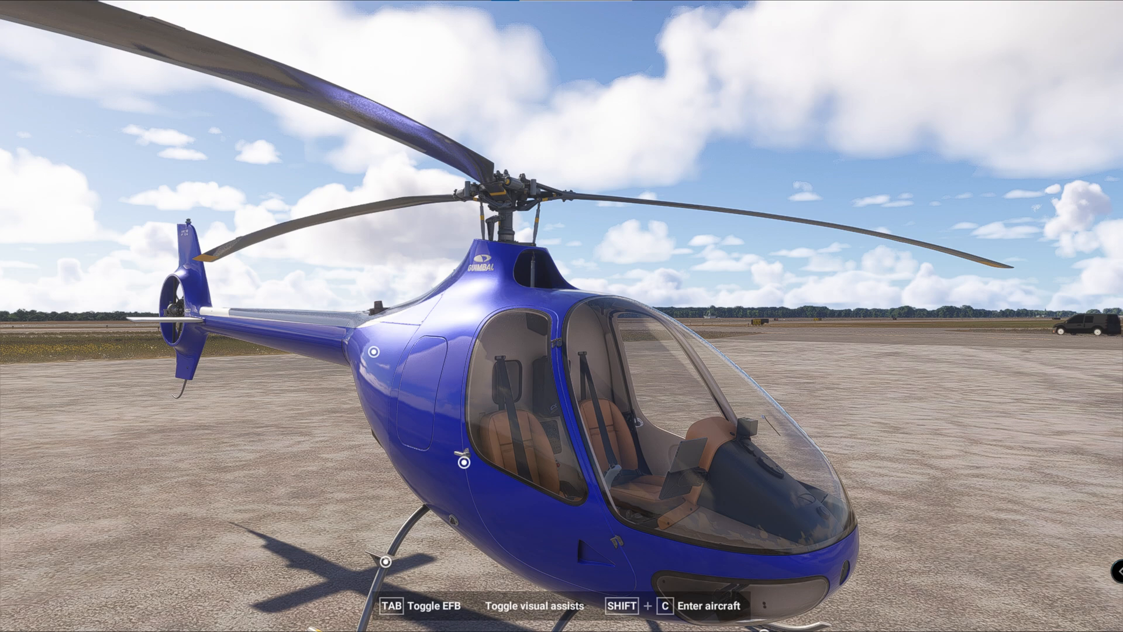
# Enter the Cabri G2 cockpit with Shift+C.
pyautogui.press('Shift+C')
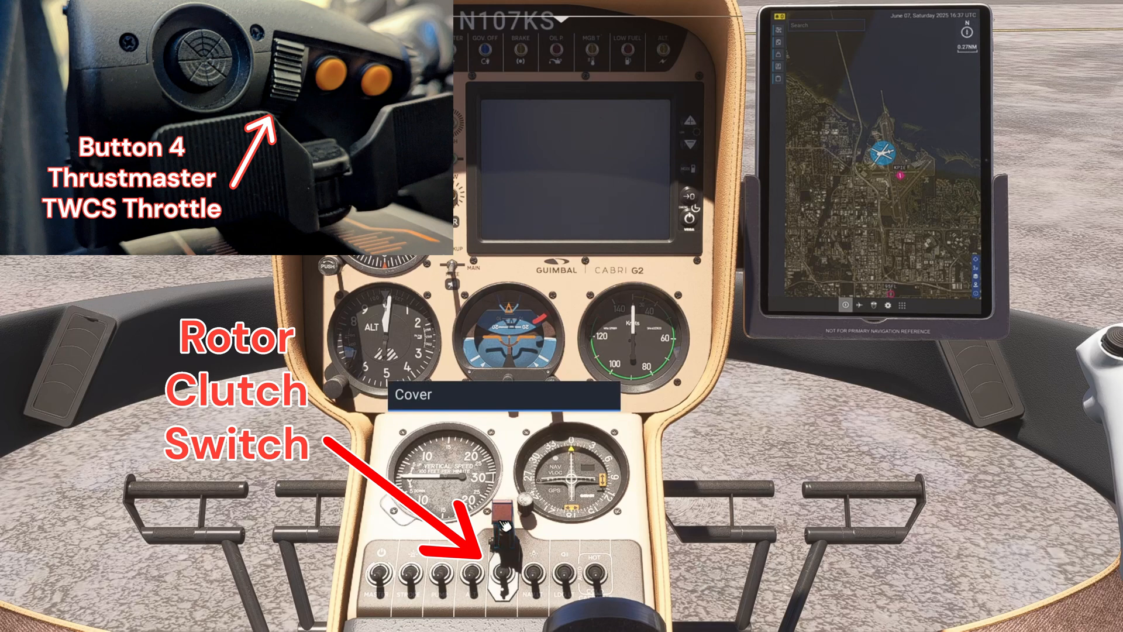
pyautogui.click(508, 527)
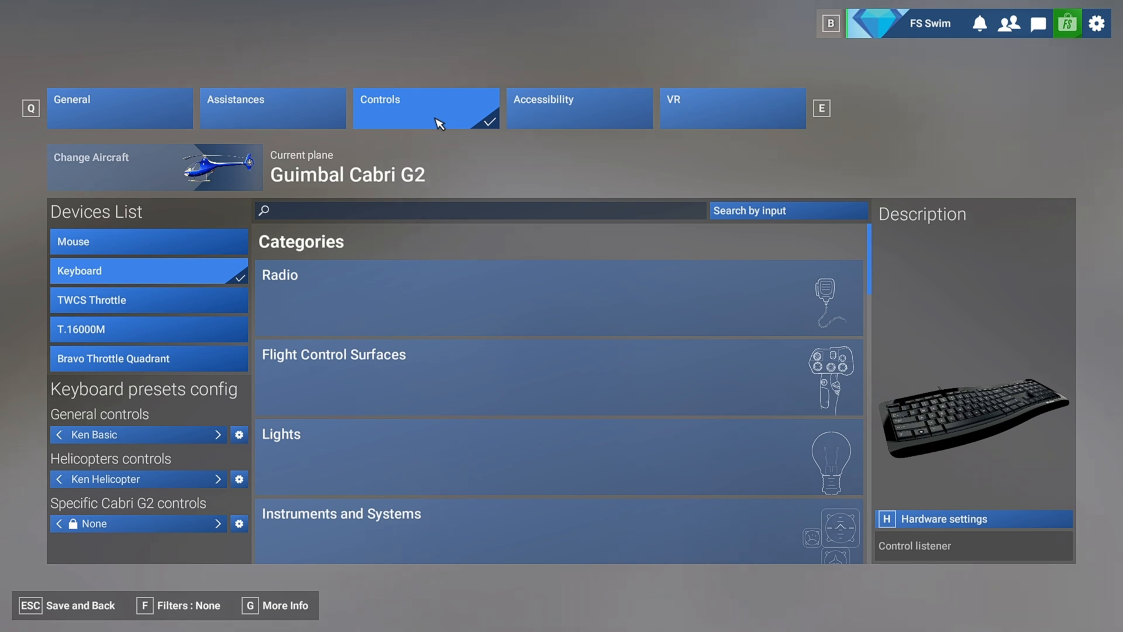
pyautogui.moveTo(419, 193)
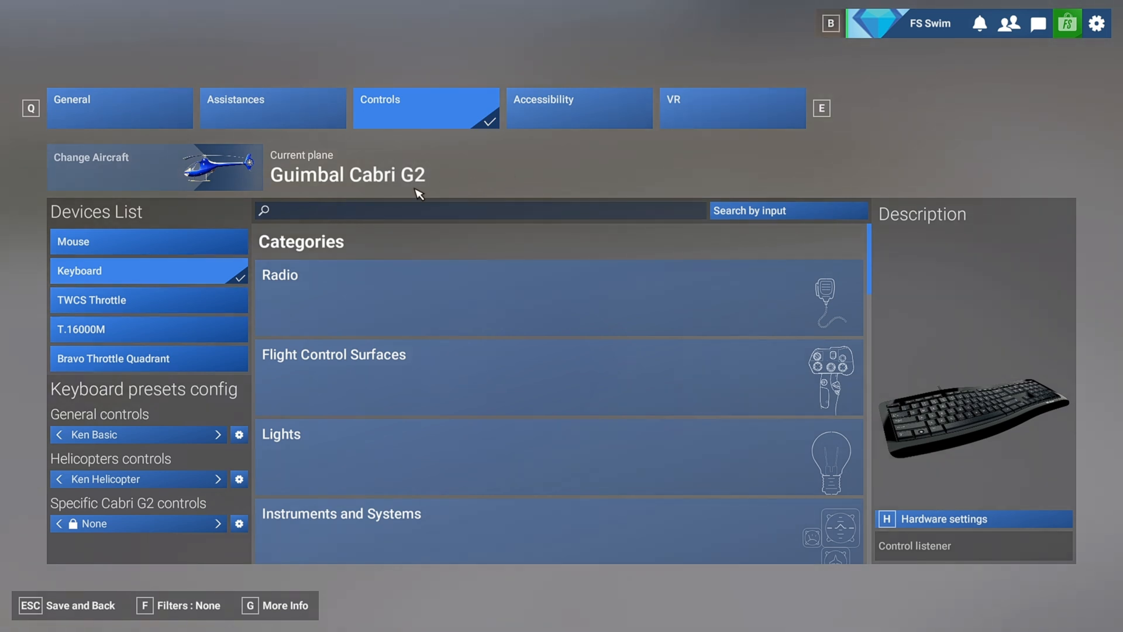
# Search by input for TWCS Throttle button 4, revealing its Toggle Rotor Clutch Switch binding.
pyautogui.click(150, 300)
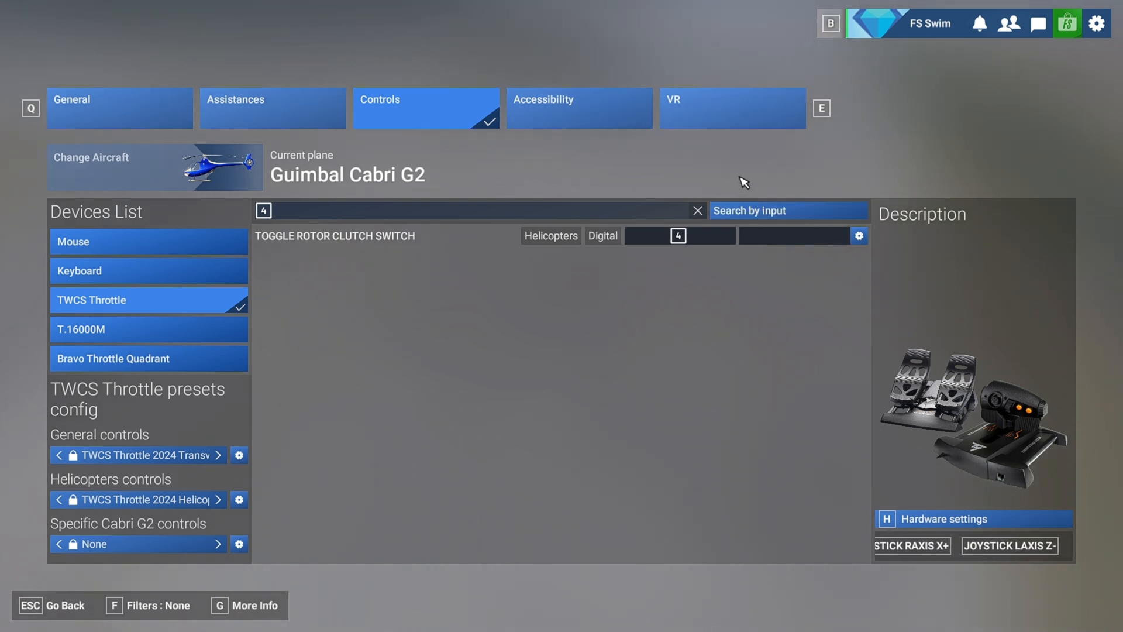
# Search the Mouse device for 'rotor clutch' with the Assigned filter, finding no bindings.
pyautogui.click(698, 211)
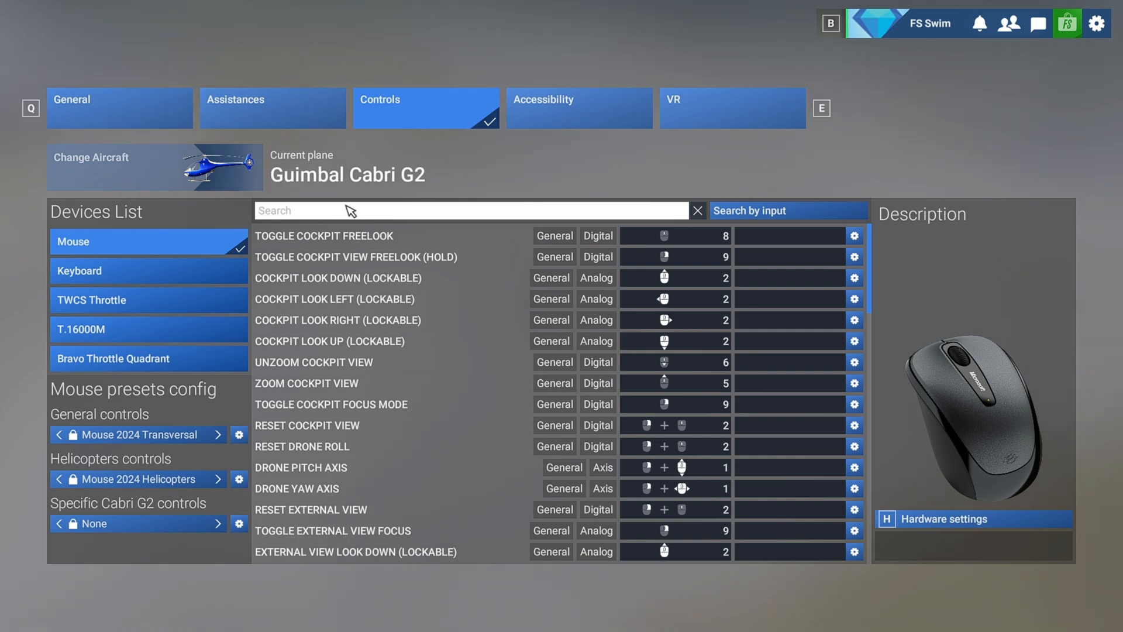
pyautogui.write('rotor clutch')
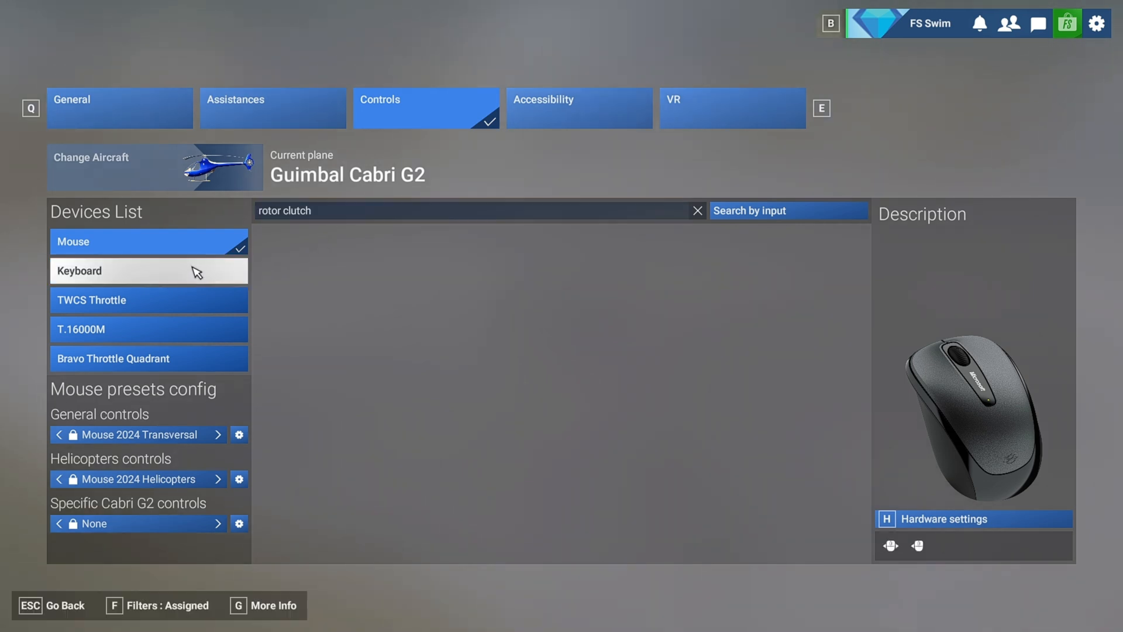
# Switch to the Keyboard device, showing Toggle Rotor Clutch Switch bound to C.
pyautogui.click(149, 271)
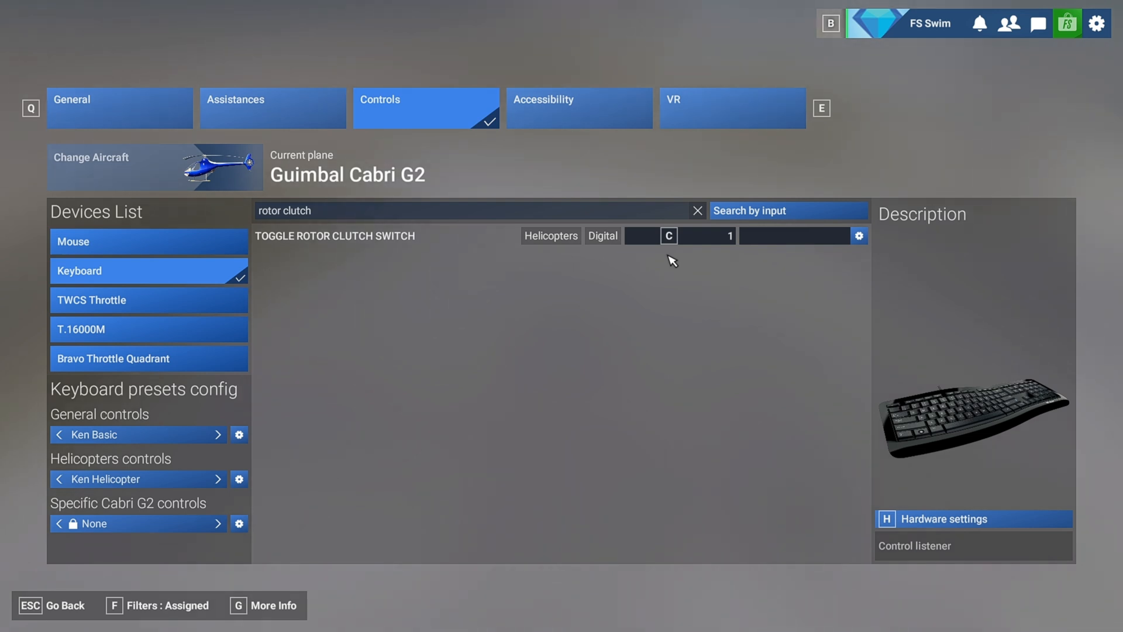
pyautogui.moveTo(733, 254)
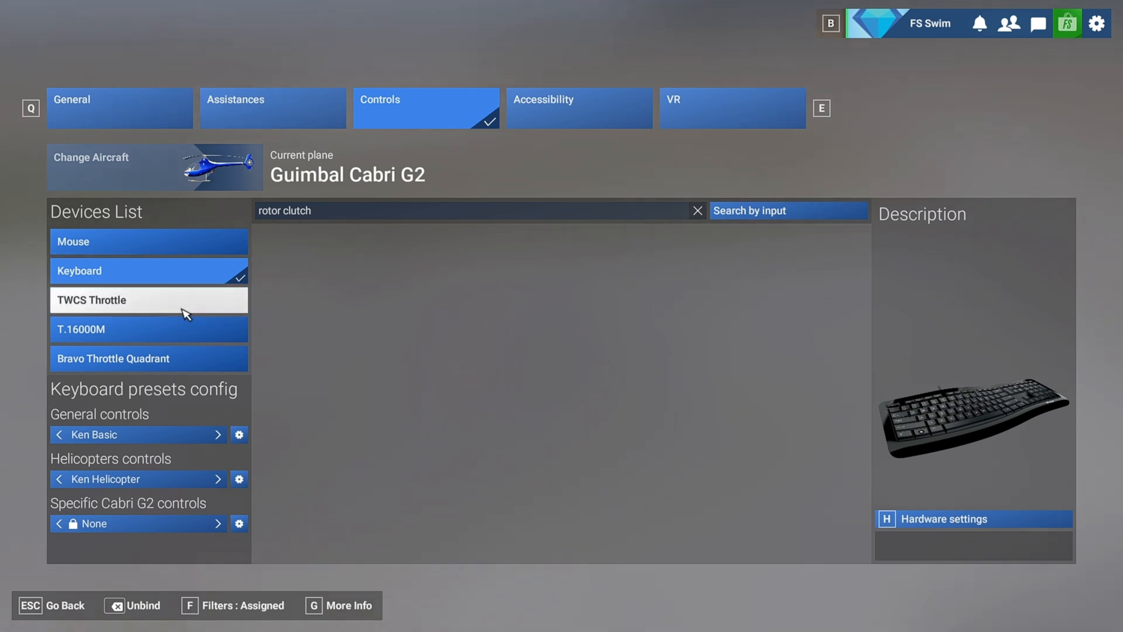
# Review the TWCS Throttle and T.16000M rotor clutch bindings; the T.16000M has none.
pyautogui.click(148, 299)
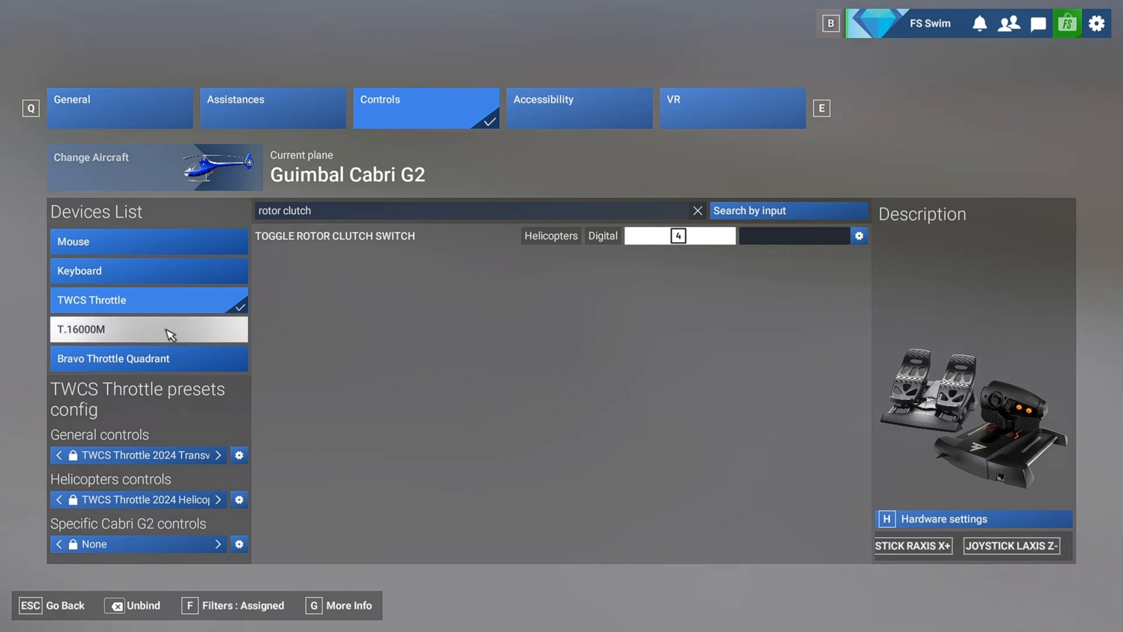
pyautogui.click(149, 330)
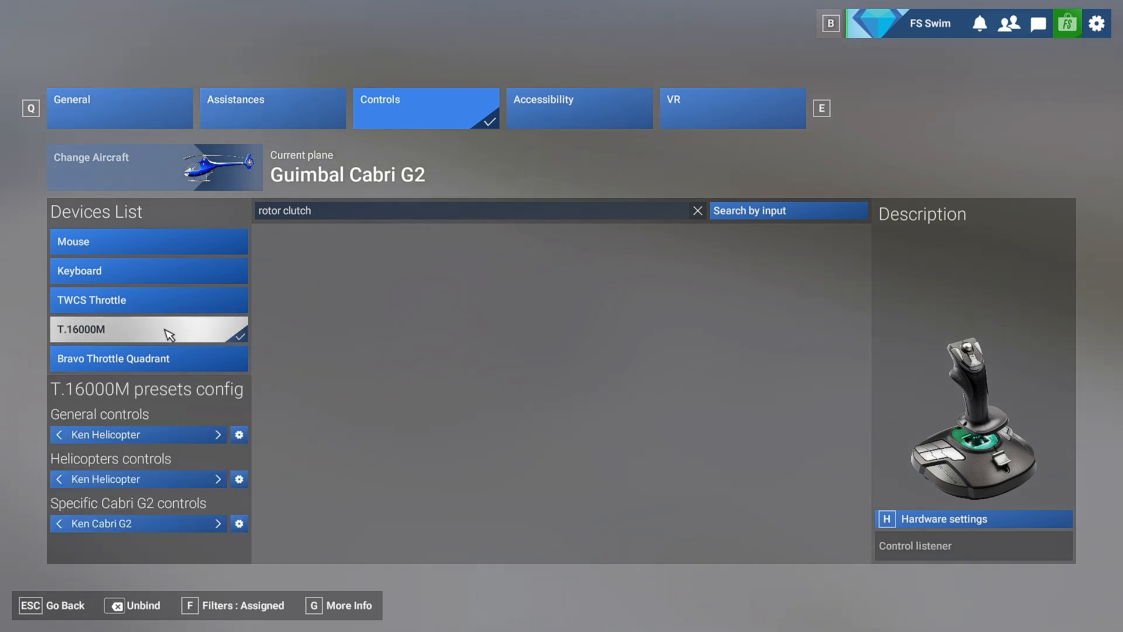
pyautogui.moveTo(206, 354)
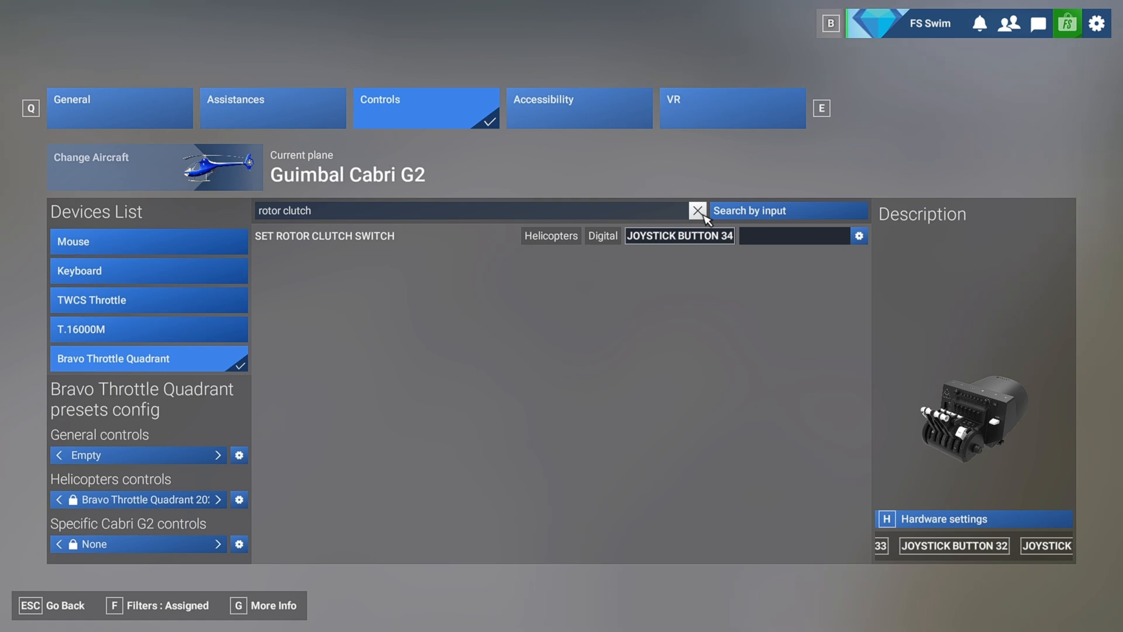
# Clear the rotor clutch search and look up Bravo Throttle Quadrant button 34 by input.
pyautogui.click(696, 211)
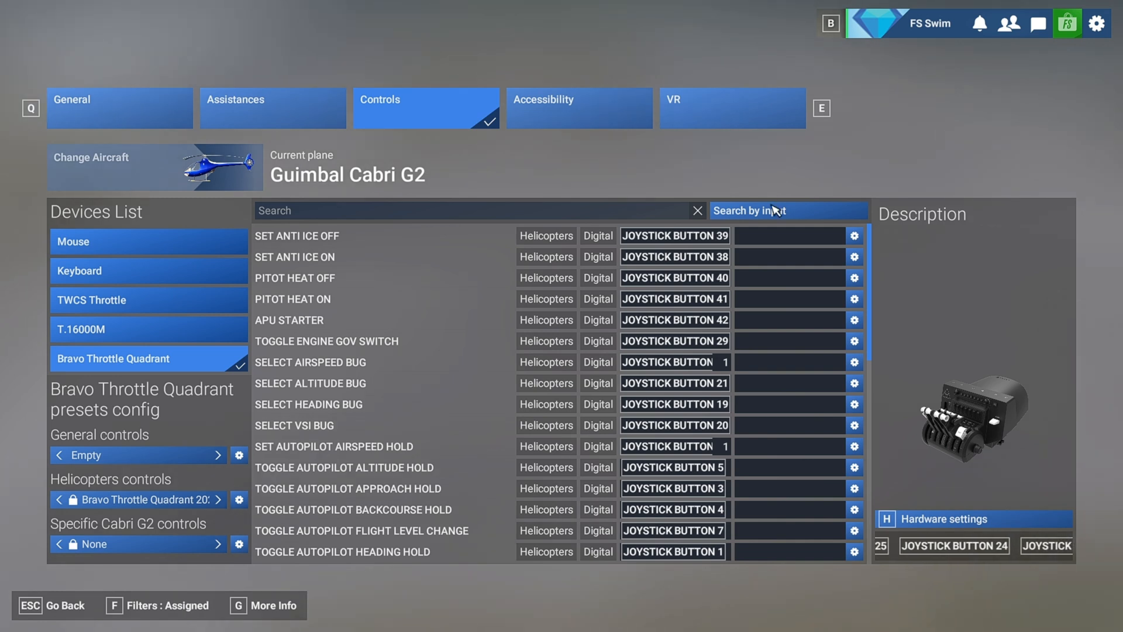
pyautogui.click(789, 211)
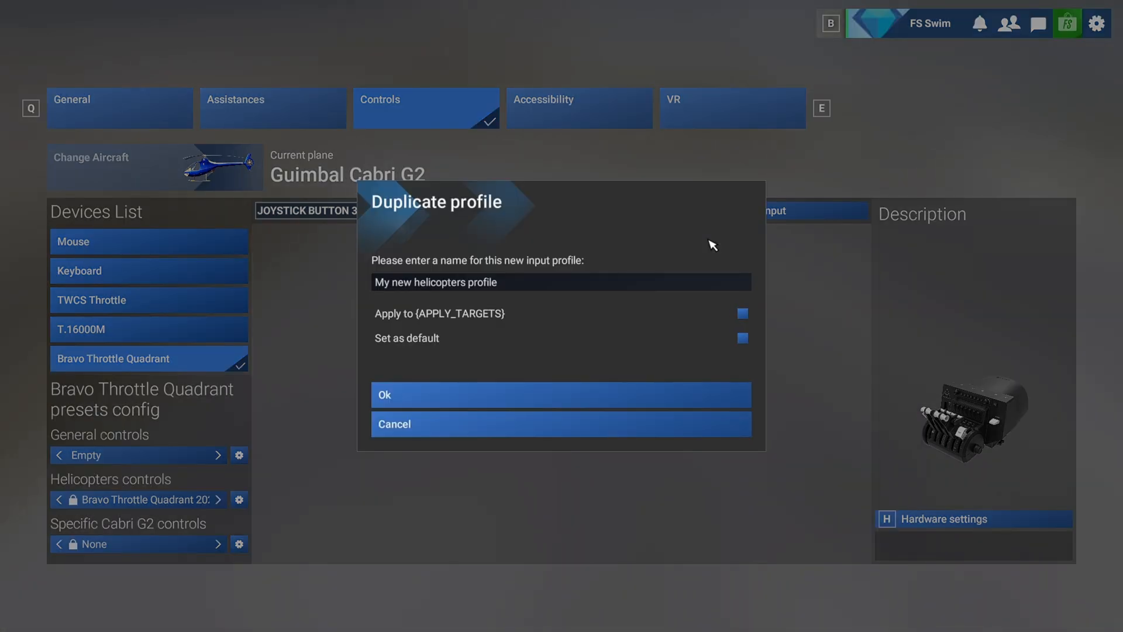
# Name the duplicated Bravo Throttle Quadrant helicopter profile 'Ken Cabri G2'.
pyautogui.click(510, 282)
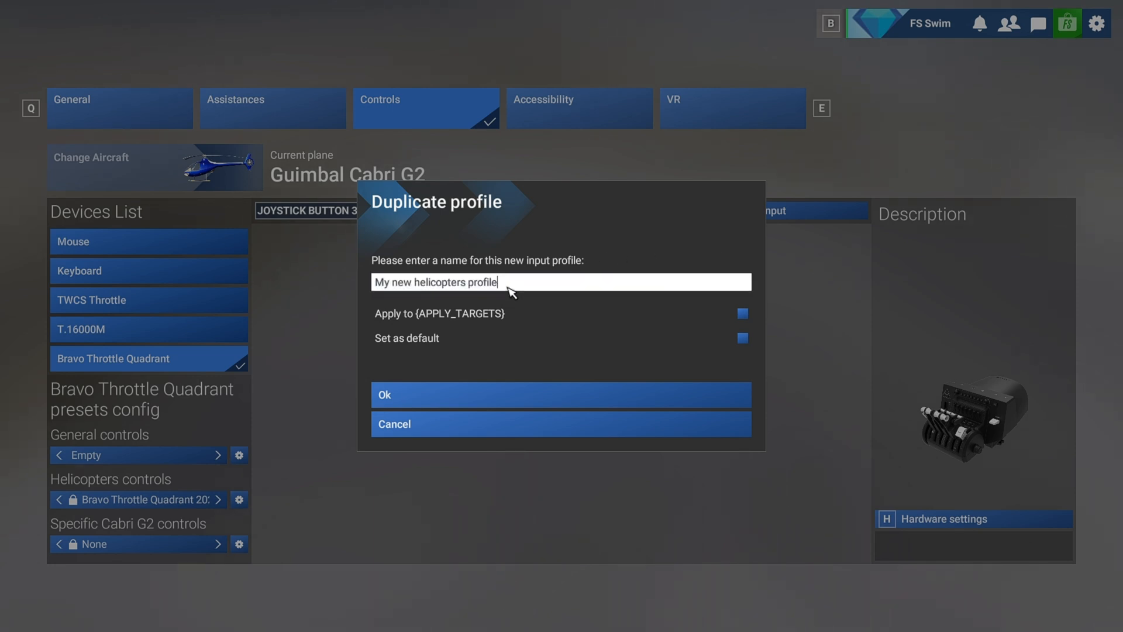
pyautogui.press('Backspace')
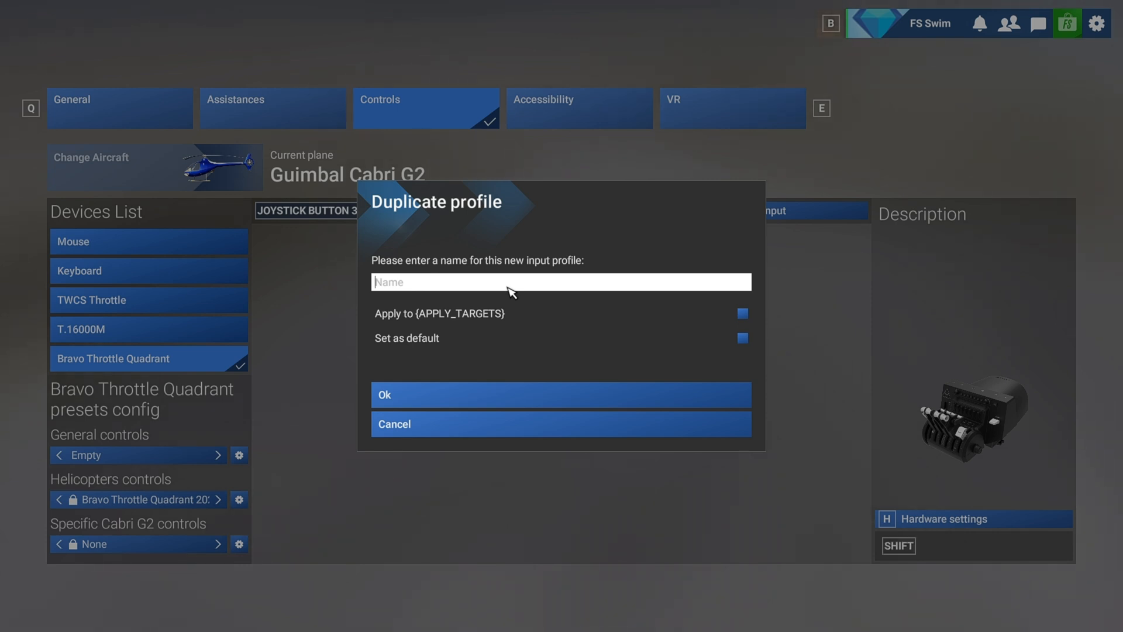
pyautogui.write('Ken C')
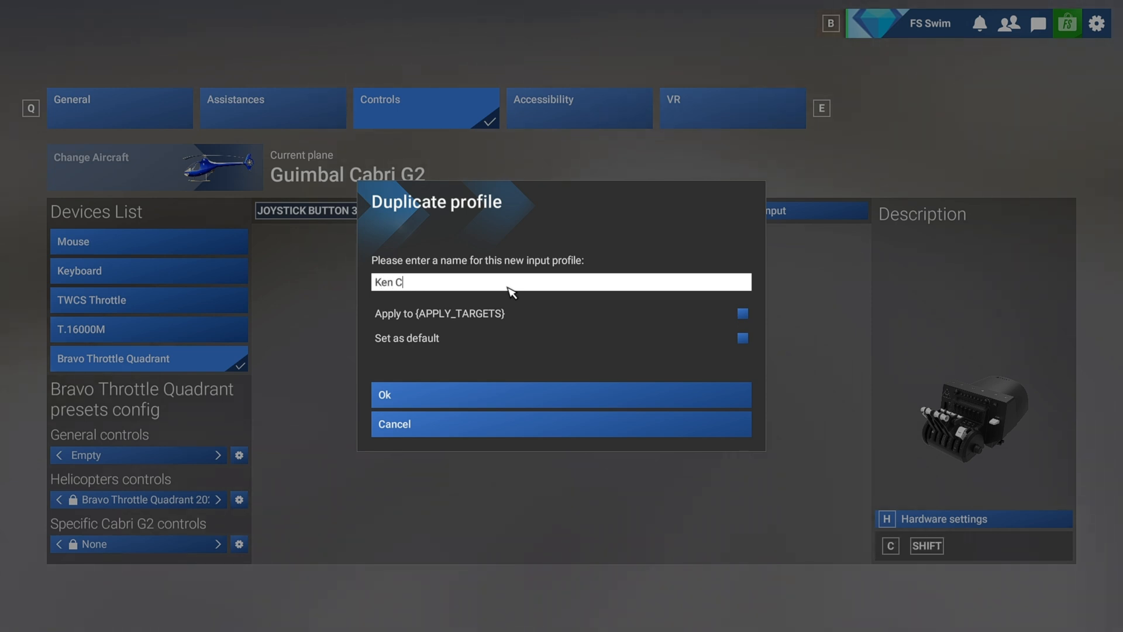
pyautogui.write('abri')
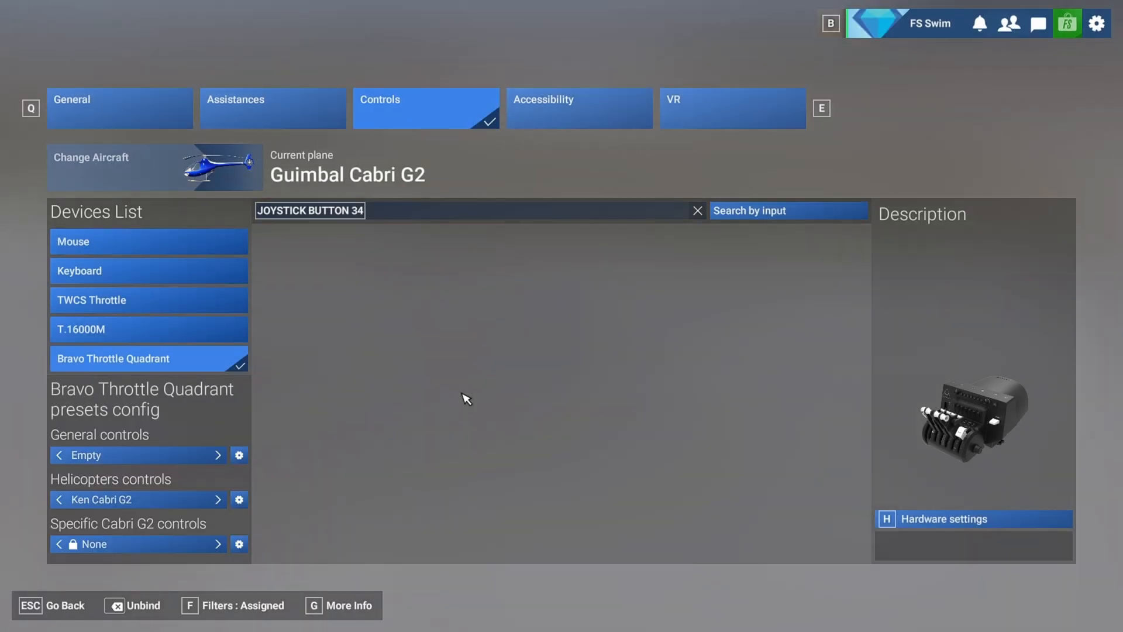
# Clear the search, save the control changes and return to the cockpit.
pyautogui.click(697, 211)
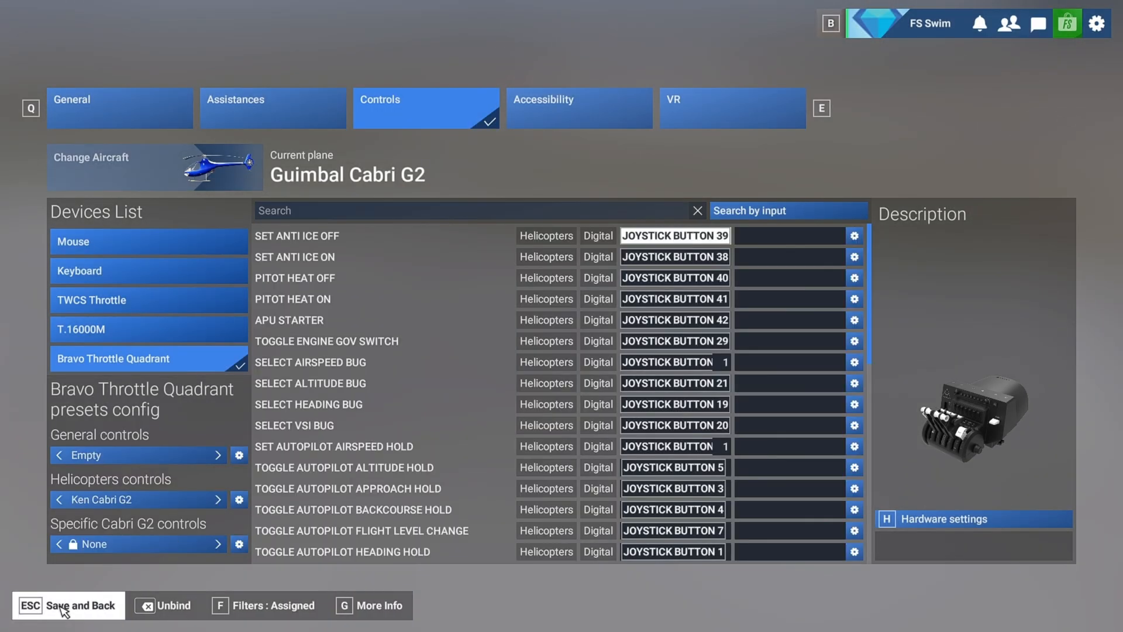
pyautogui.click(59, 606)
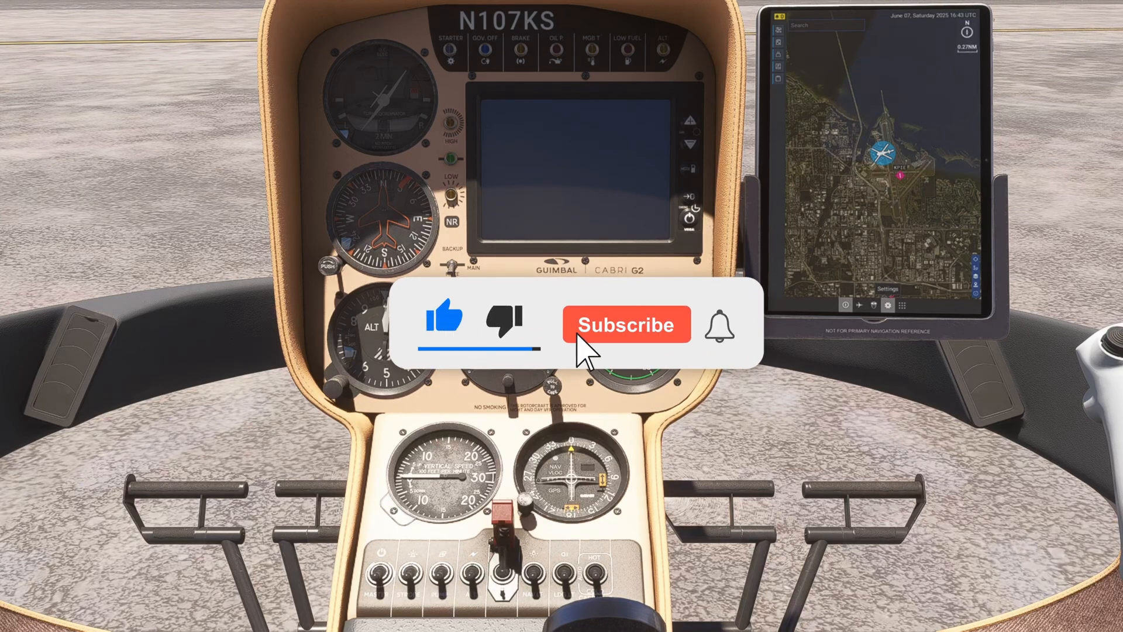
pyautogui.click(628, 325)
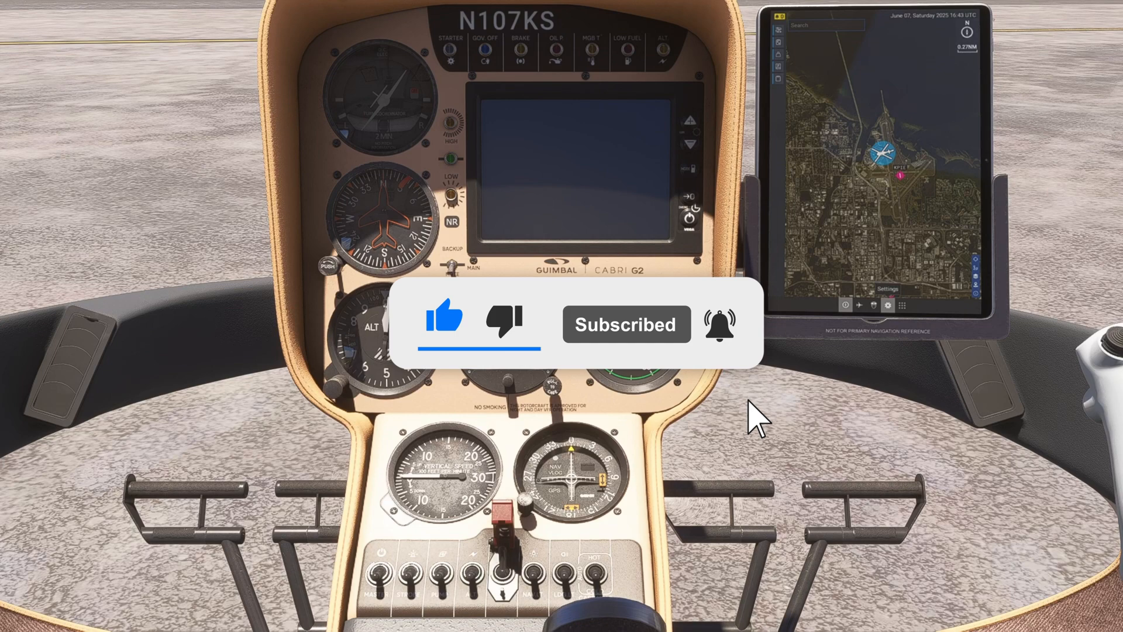